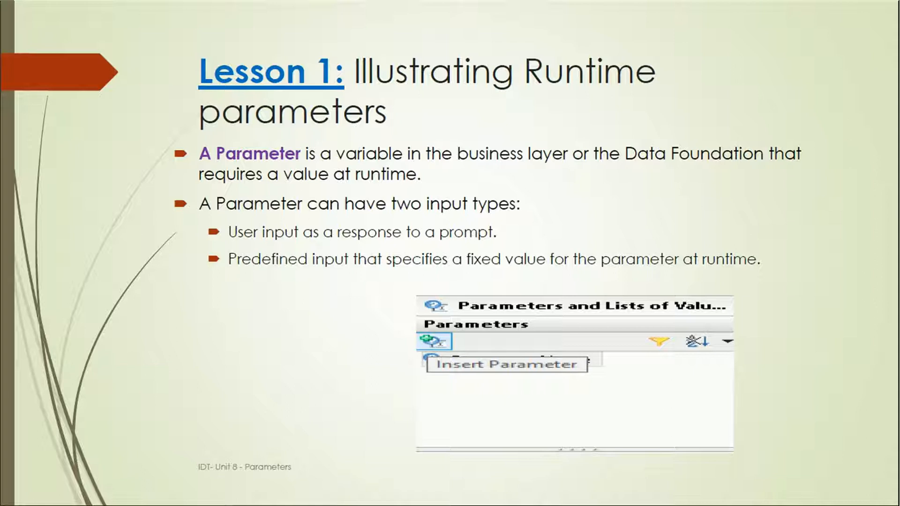
mouse_move(414, 238)
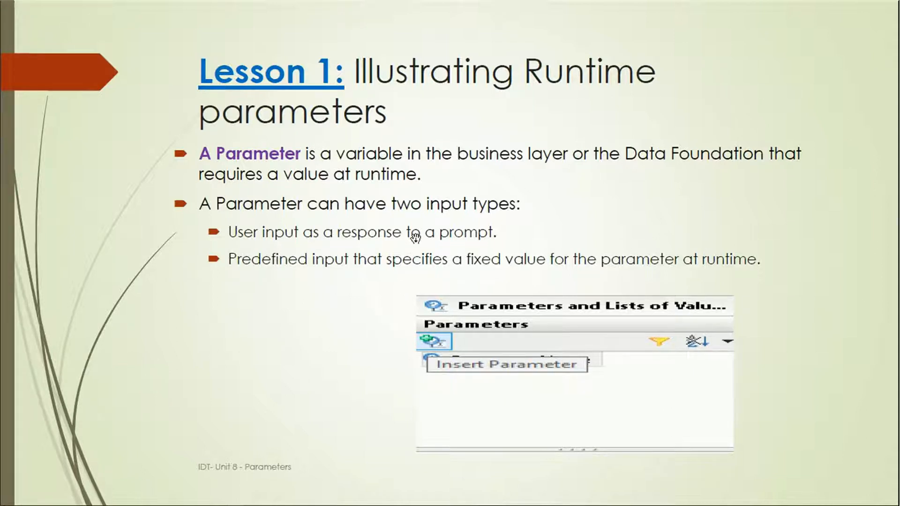
mouse_move(447, 261)
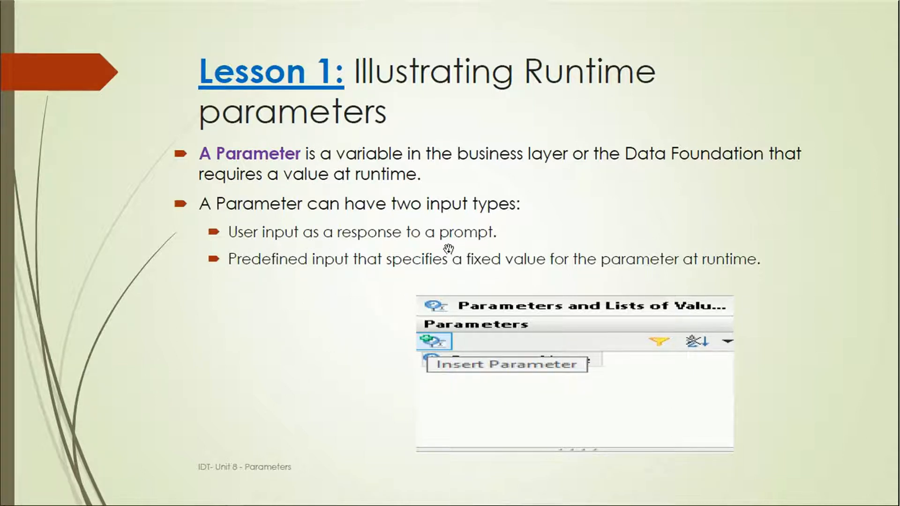
mouse_move(277, 257)
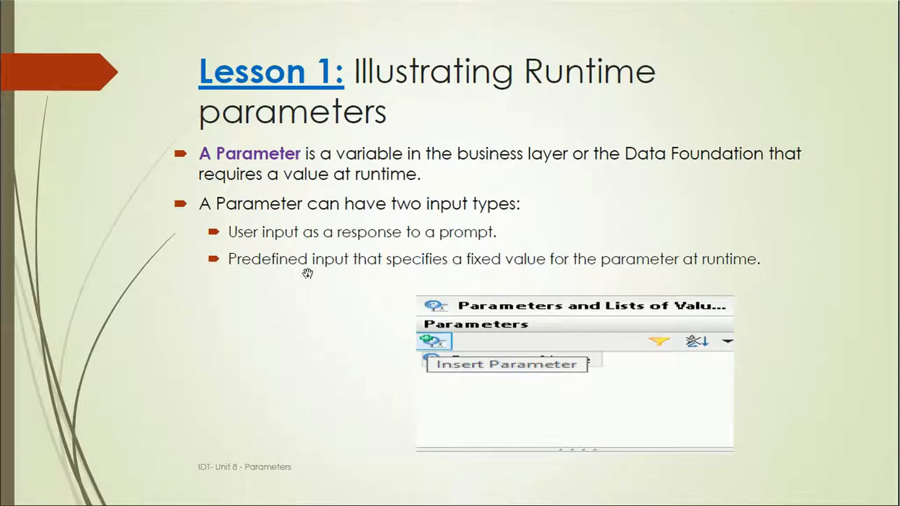
mouse_move(511, 281)
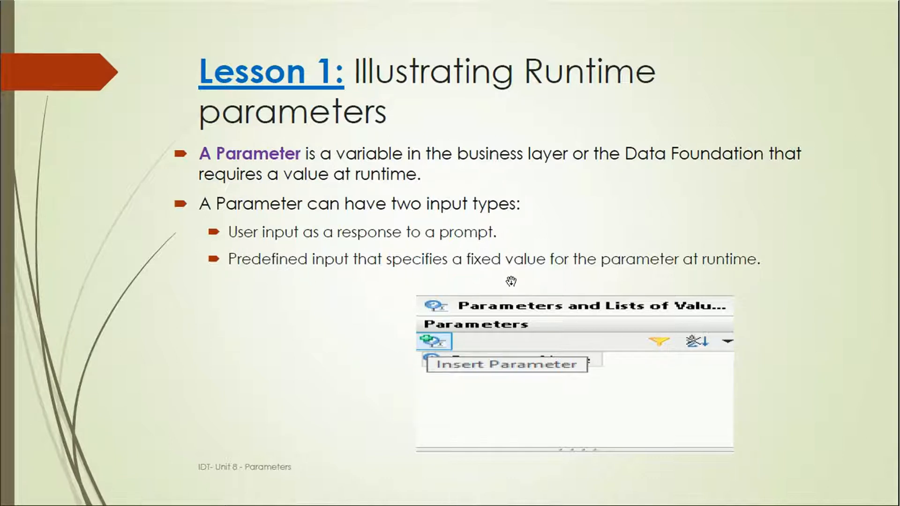
mouse_move(715, 273)
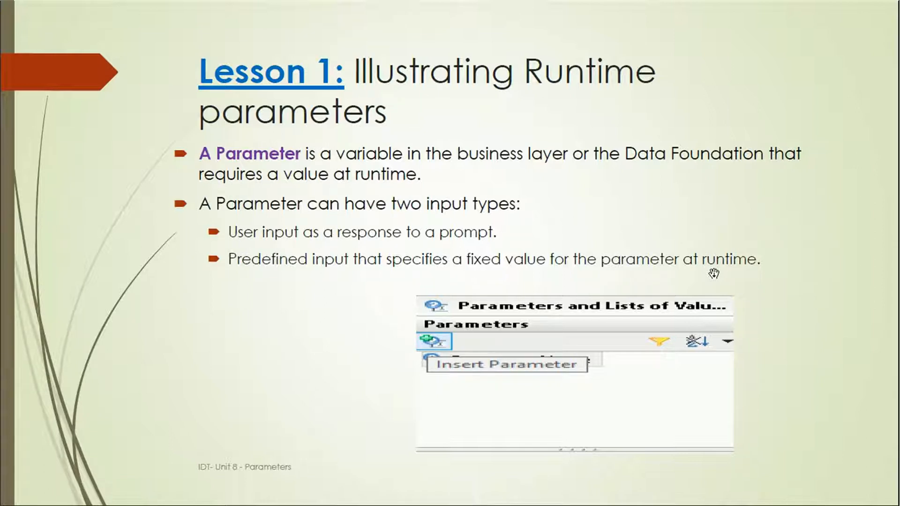
mouse_move(584, 346)
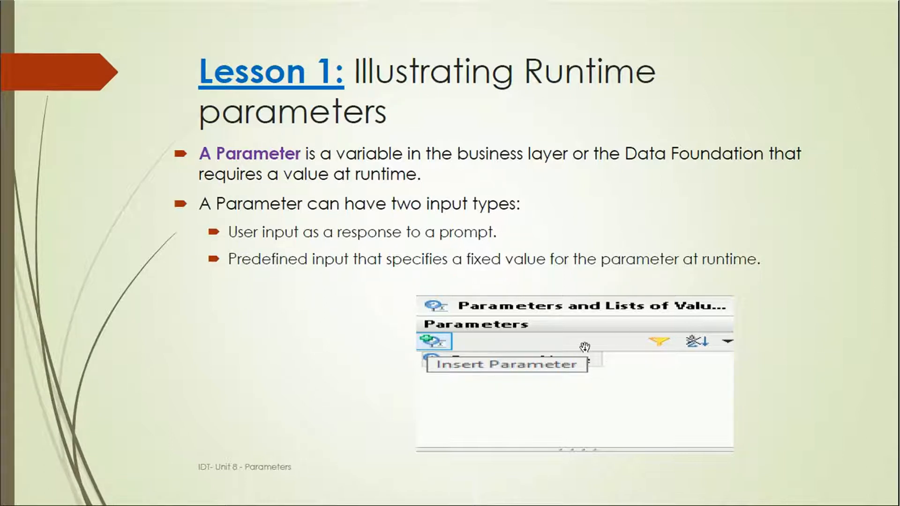
mouse_move(487, 388)
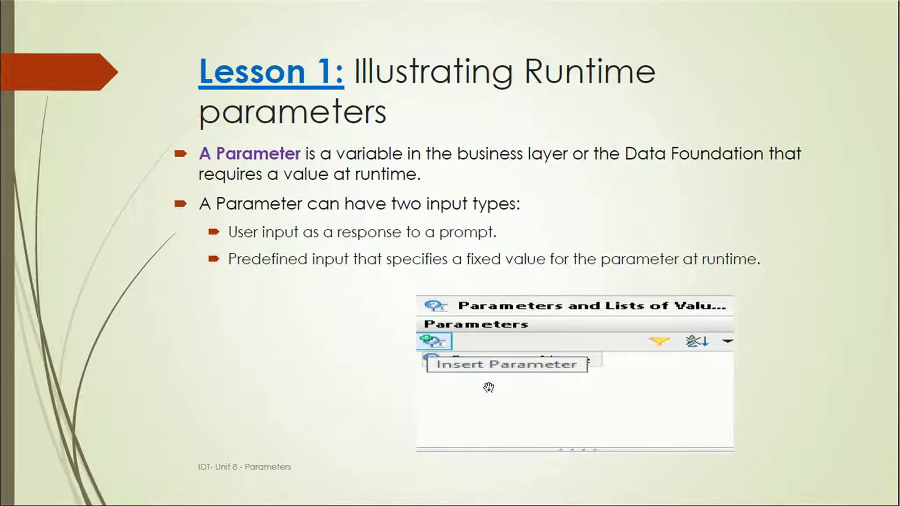
mouse_move(706, 460)
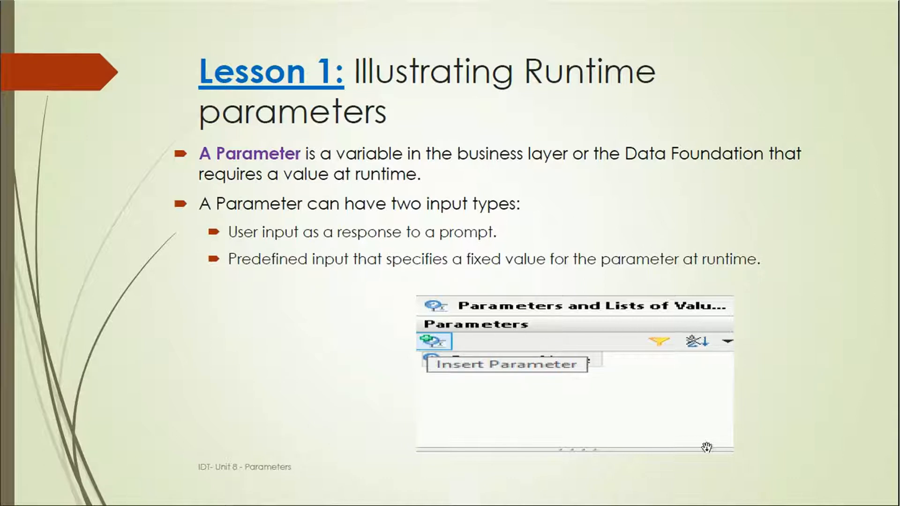
mouse_move(467, 368)
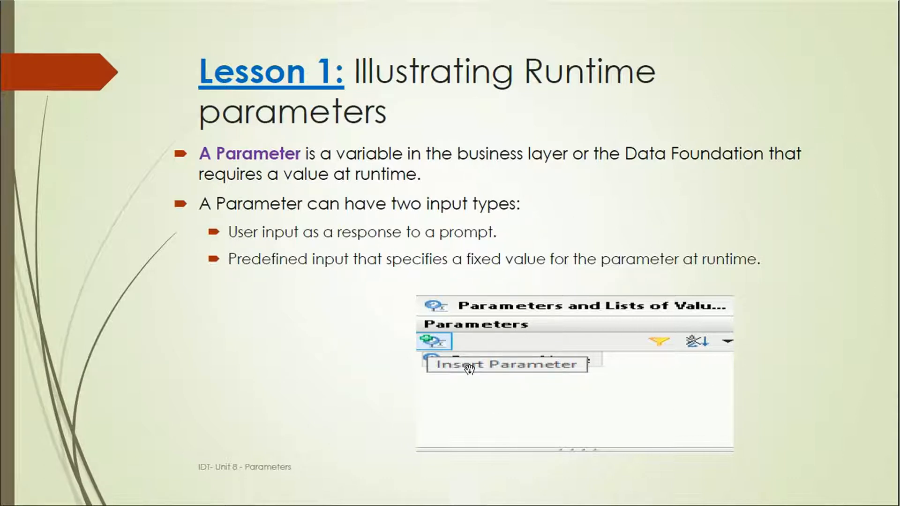
mouse_move(442, 380)
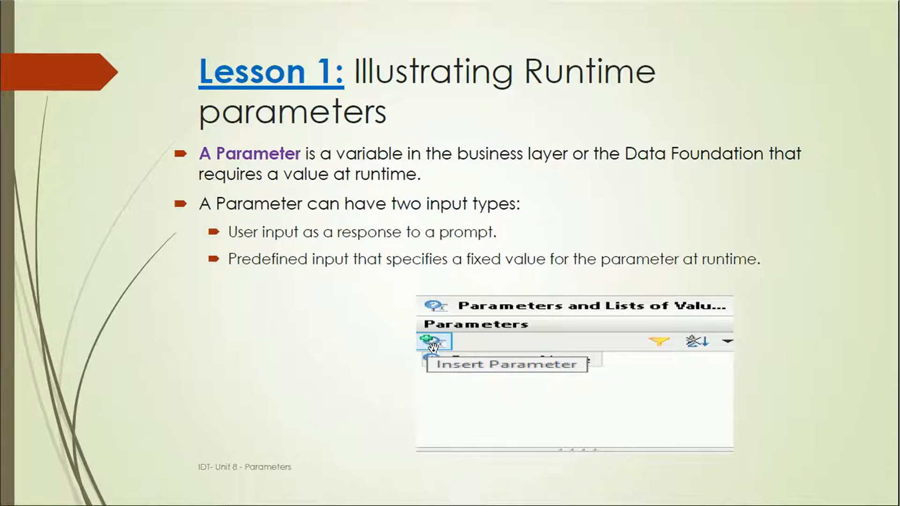
mouse_move(451, 352)
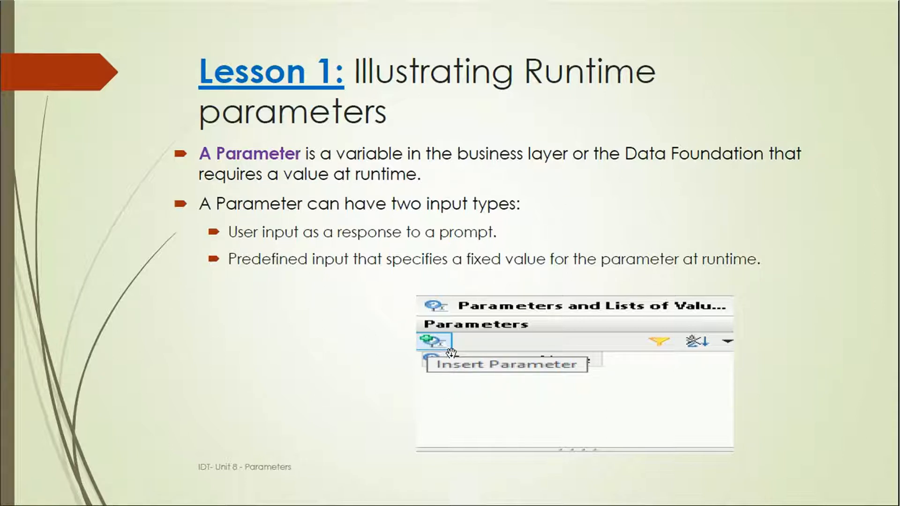
left_click(433, 346)
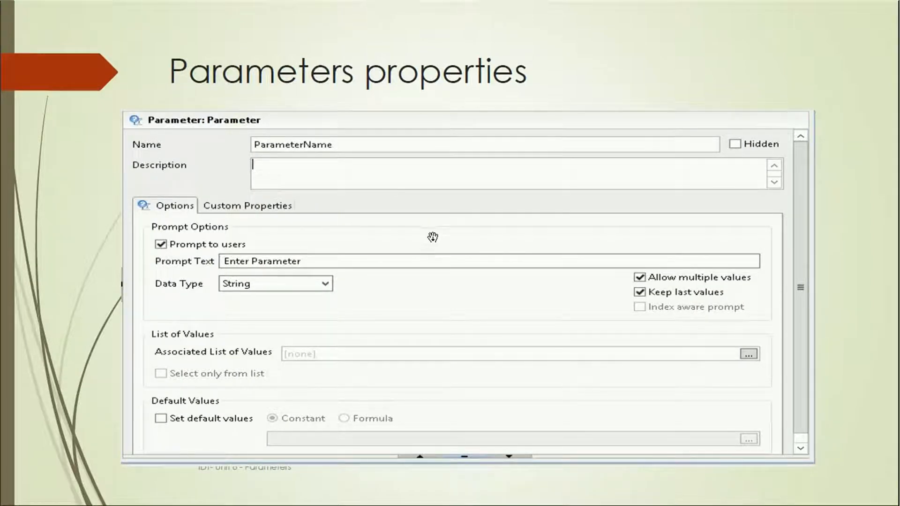
mouse_move(272, 148)
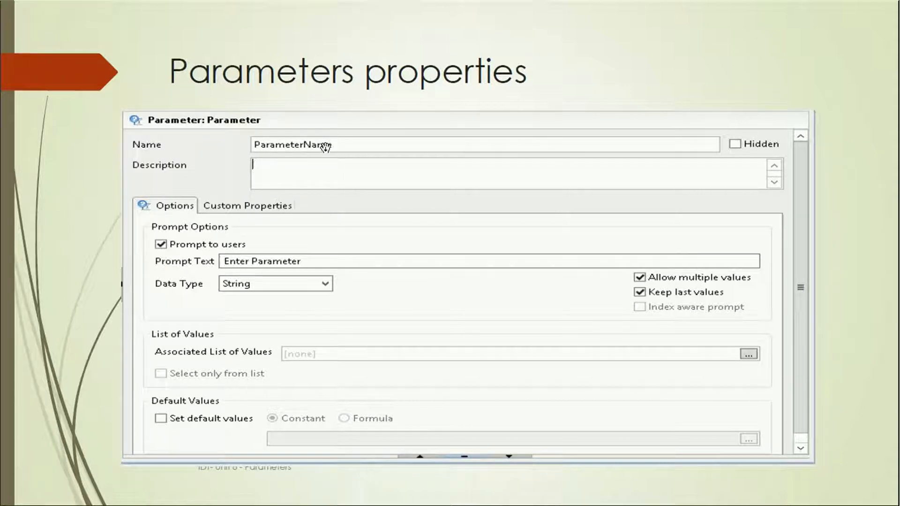
mouse_move(743, 150)
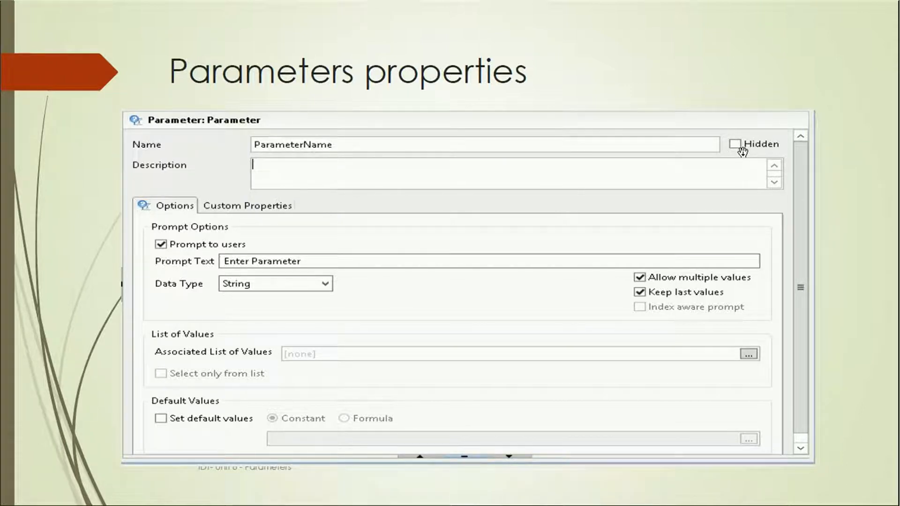
mouse_move(492, 170)
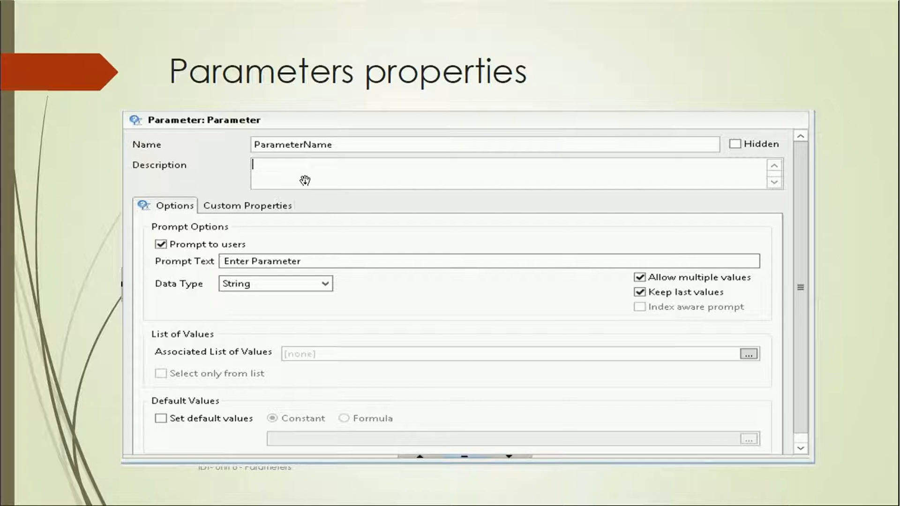
mouse_move(193, 264)
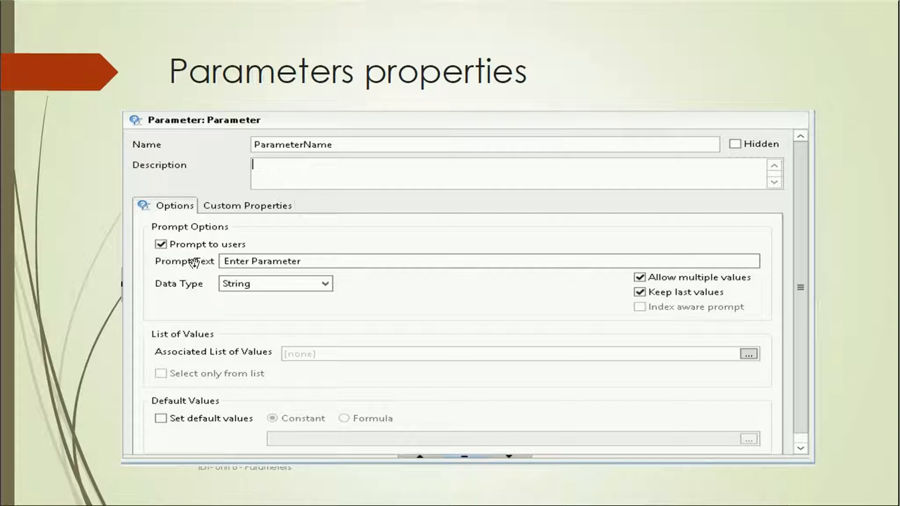
mouse_move(253, 251)
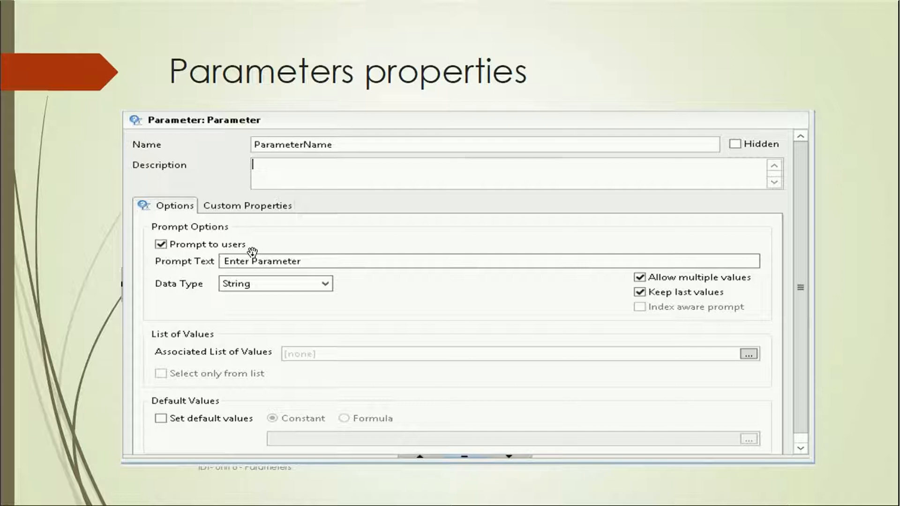
mouse_move(310, 262)
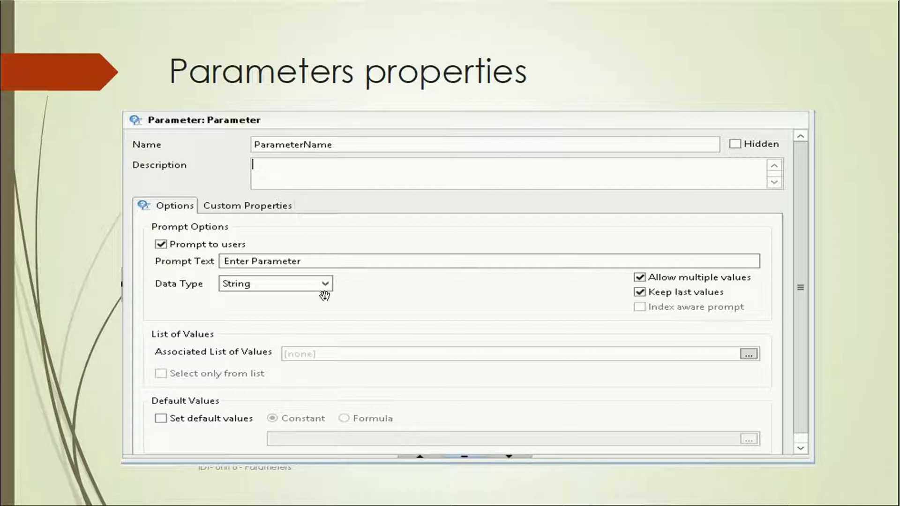
mouse_move(376, 293)
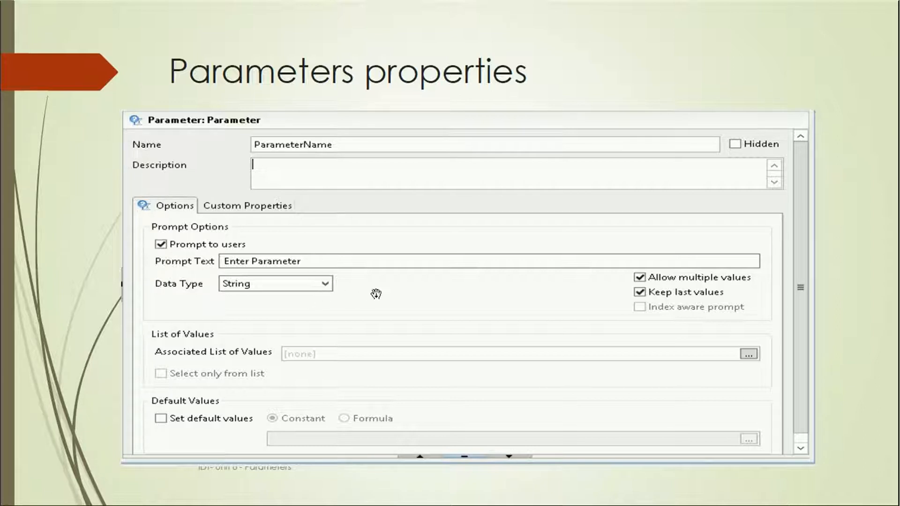
mouse_move(713, 287)
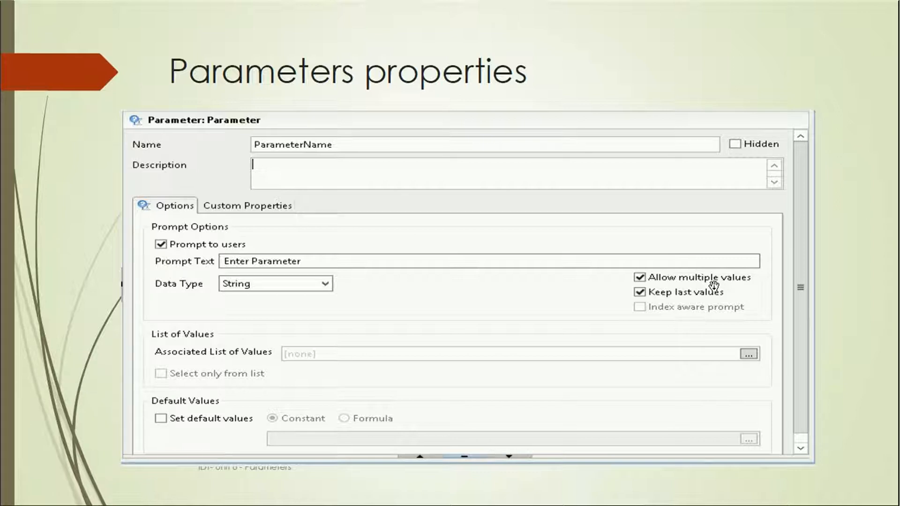
mouse_move(658, 280)
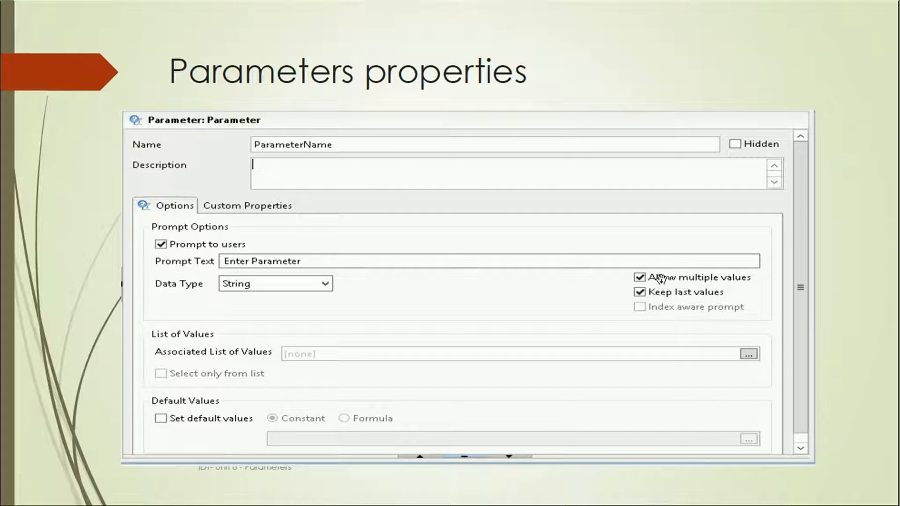
mouse_move(649, 281)
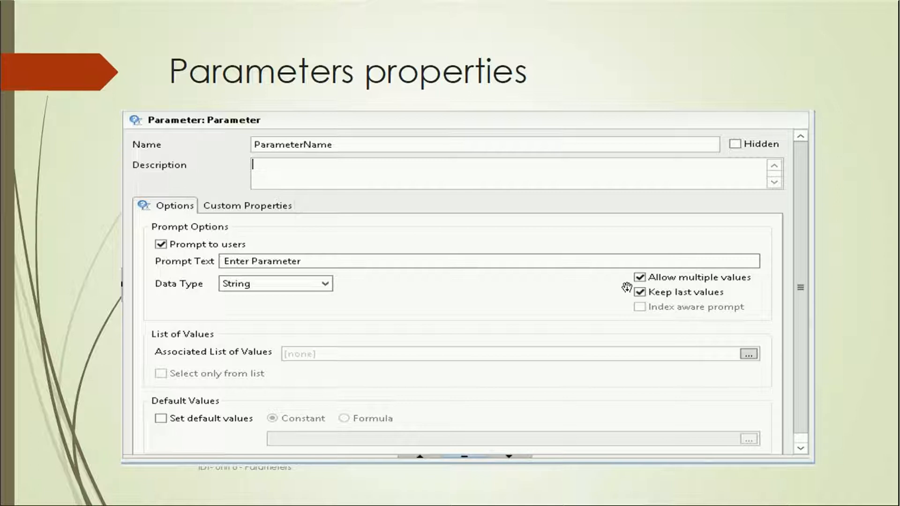
mouse_move(512, 328)
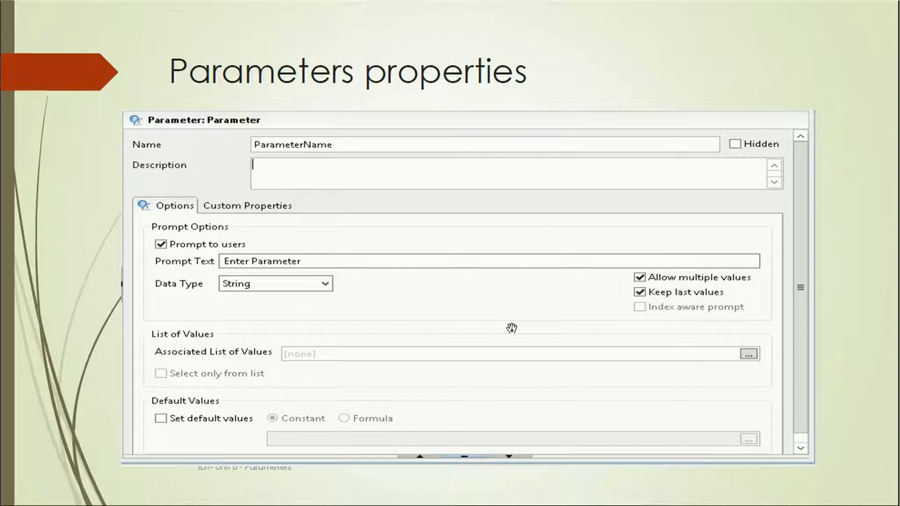
mouse_move(645, 311)
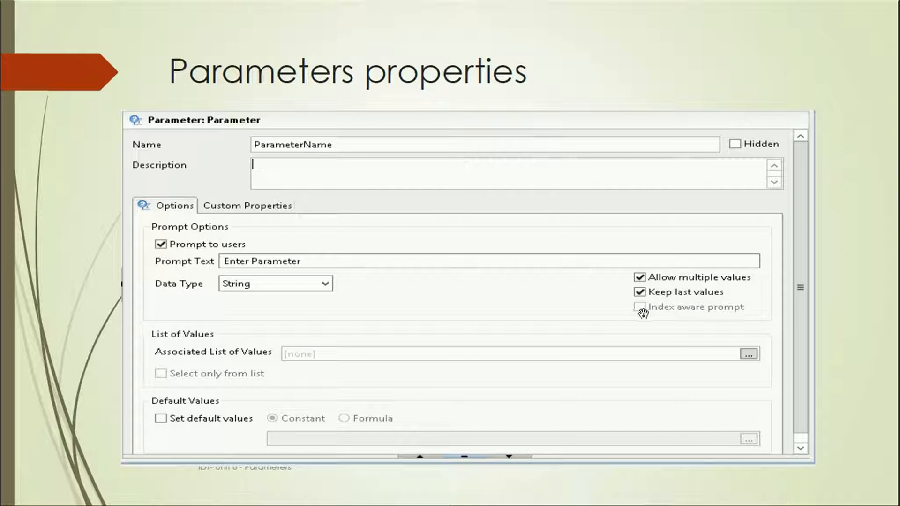
mouse_move(323, 325)
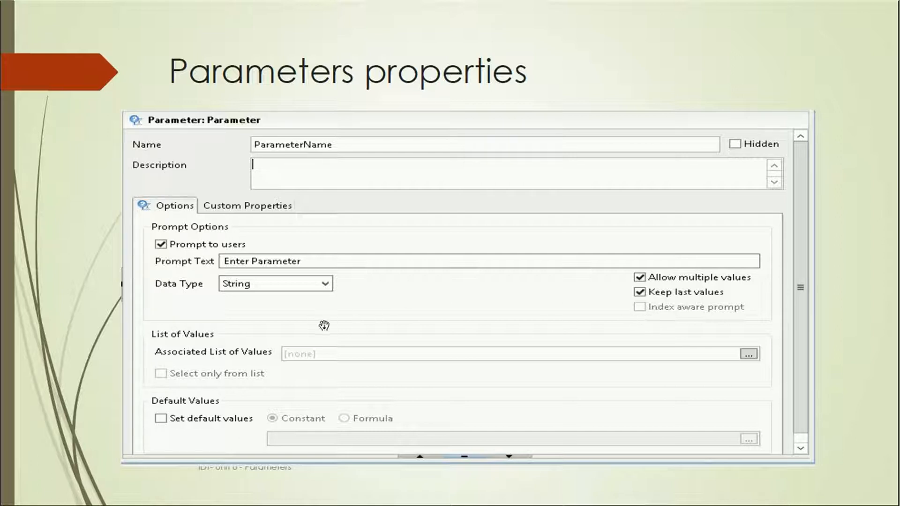
mouse_move(309, 366)
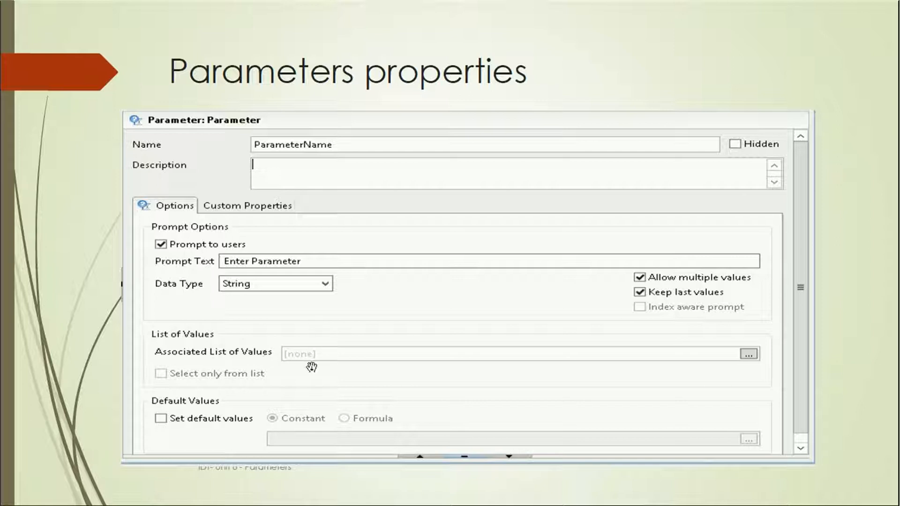
mouse_move(386, 356)
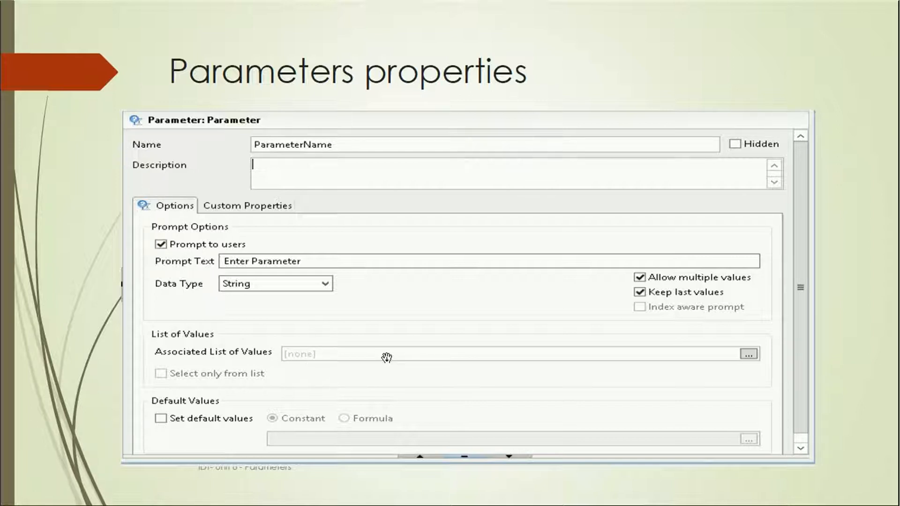
mouse_move(289, 375)
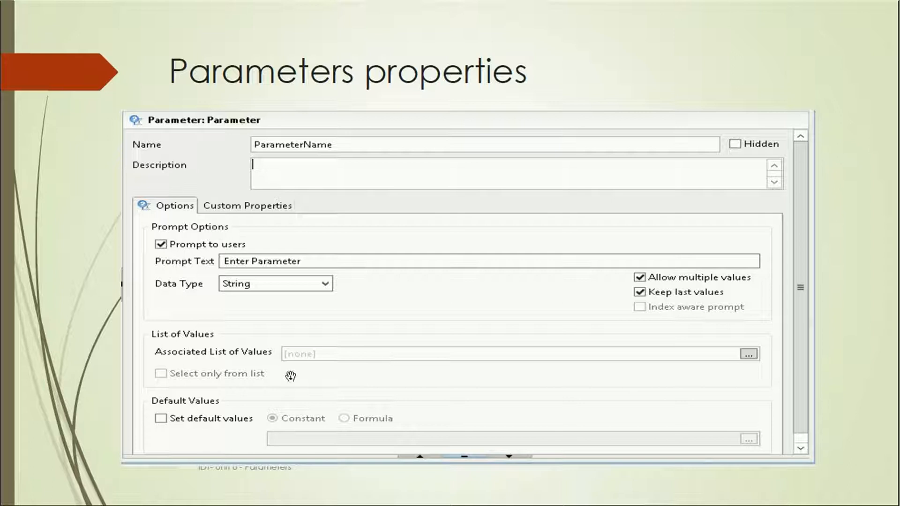
mouse_move(254, 373)
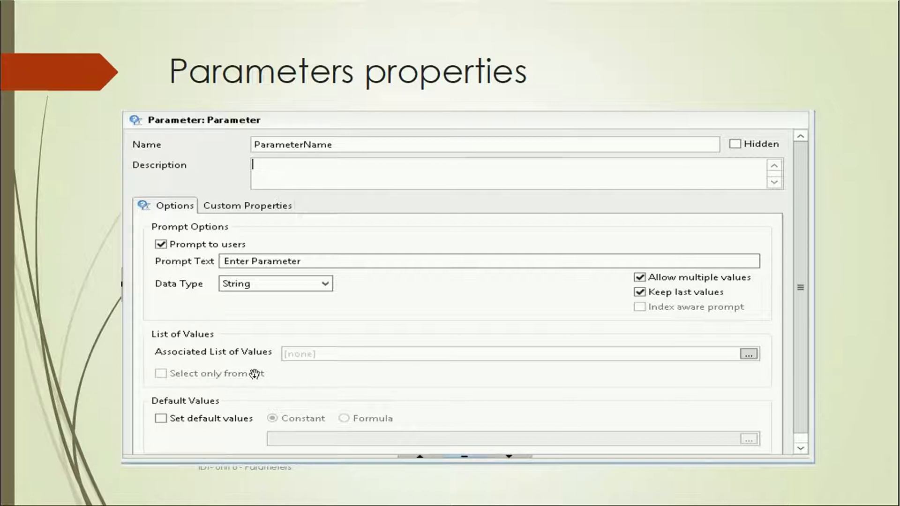
mouse_move(440, 360)
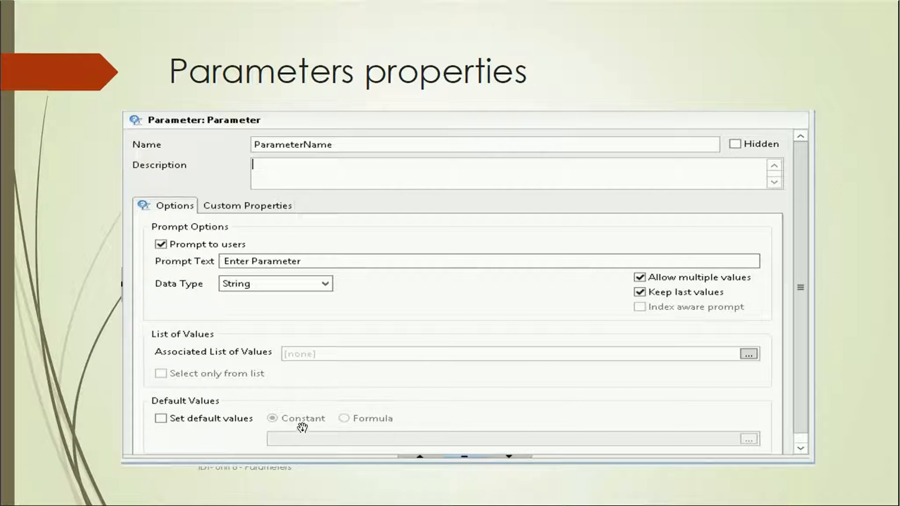
mouse_move(493, 441)
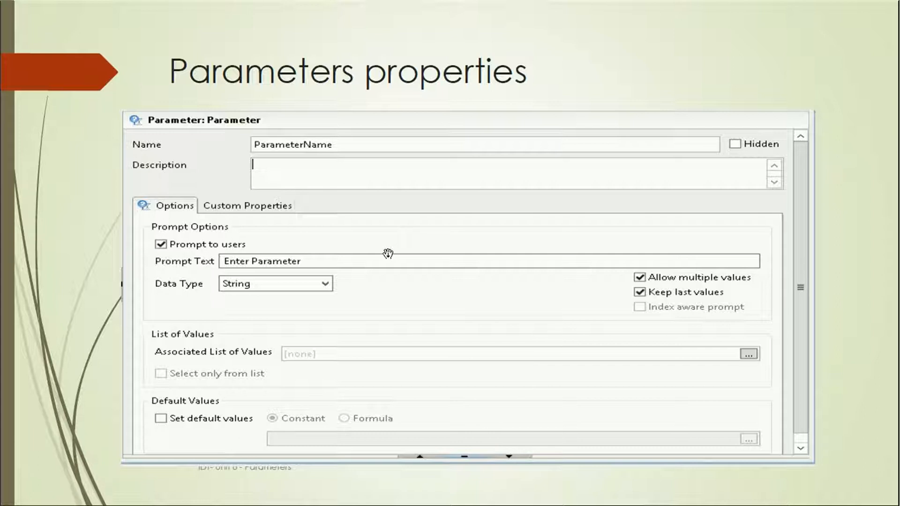
mouse_move(432, 308)
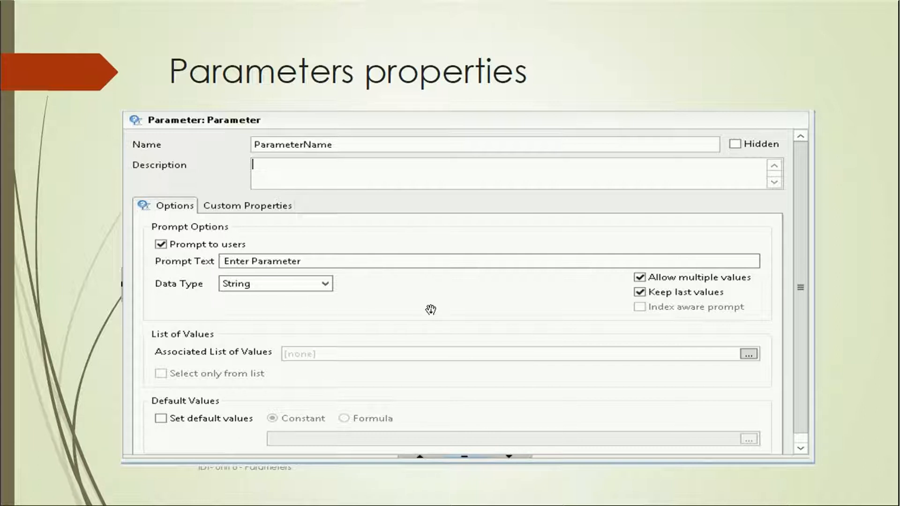